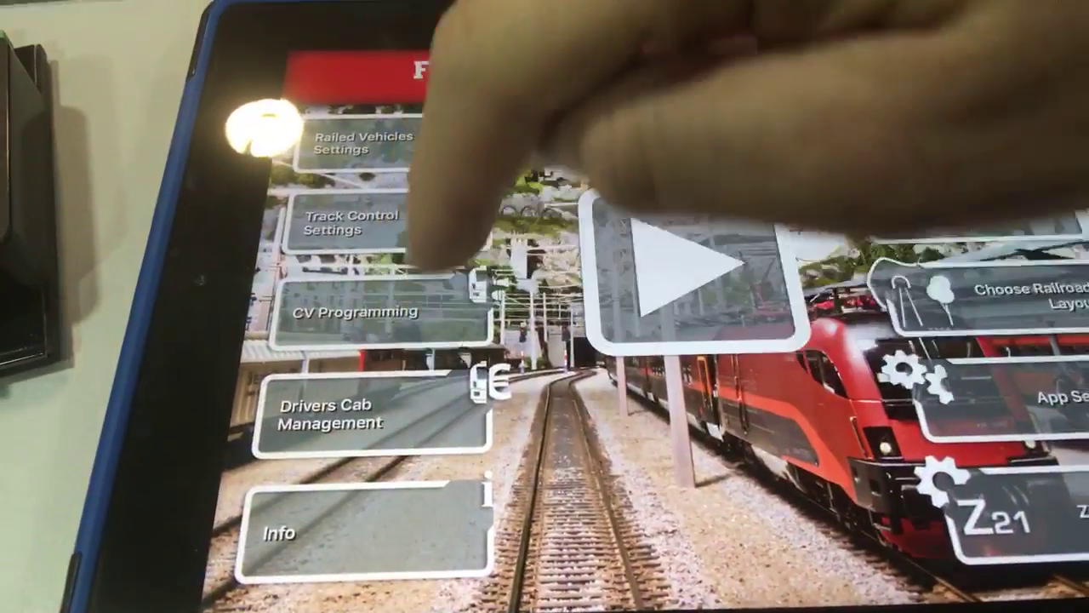
- Open Track Control Settings from the Z21 main menu
left_click(344, 225)
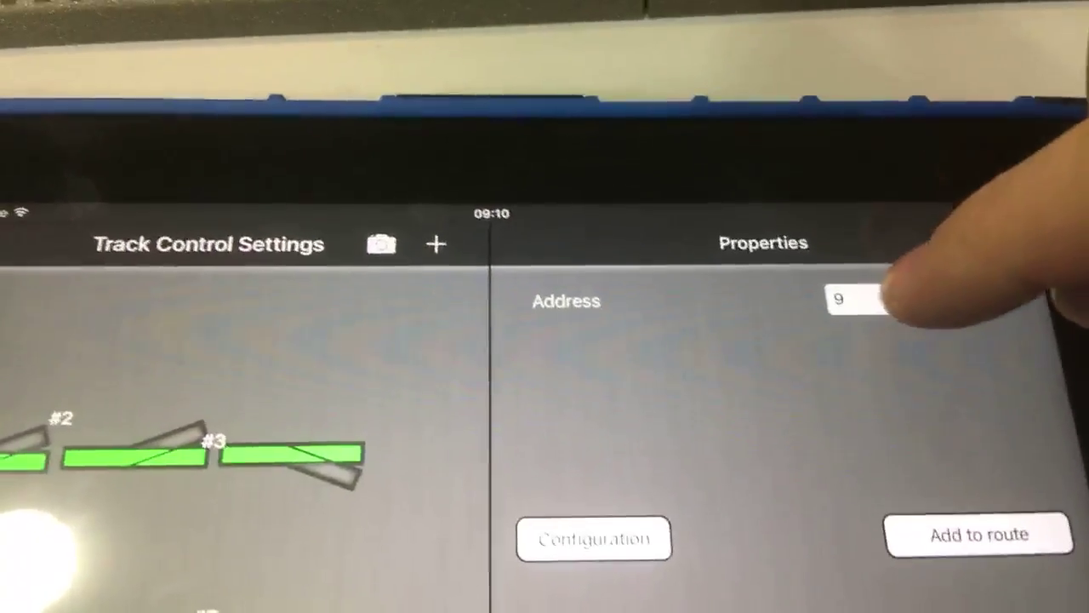
- Set the new turnout's address to 128
left_click(853, 301)
type("128")
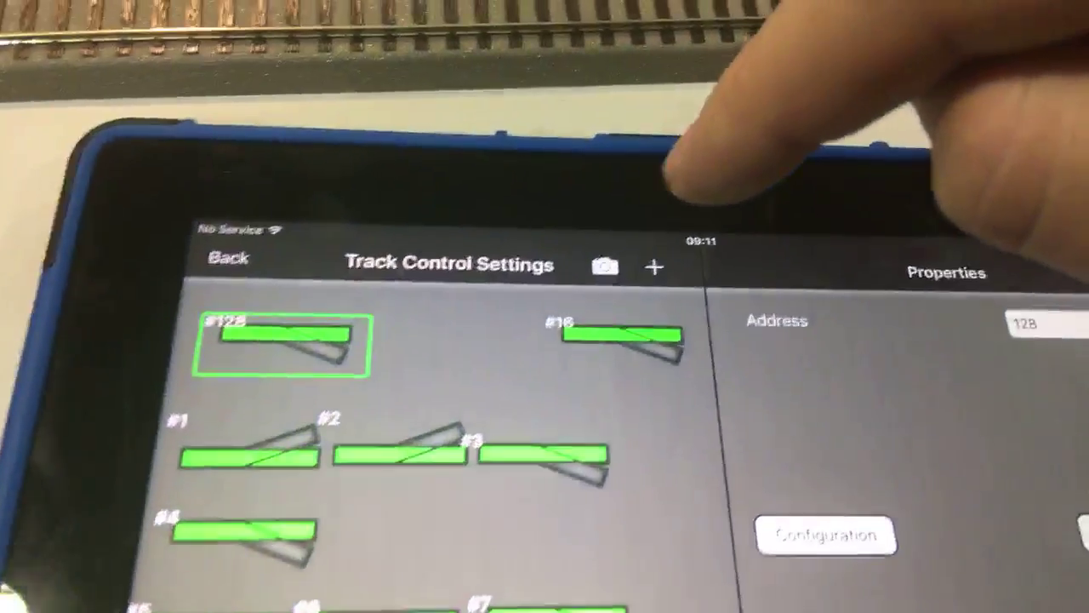
- Add a detector with address 128, then start adding another detector
left_click(650, 265)
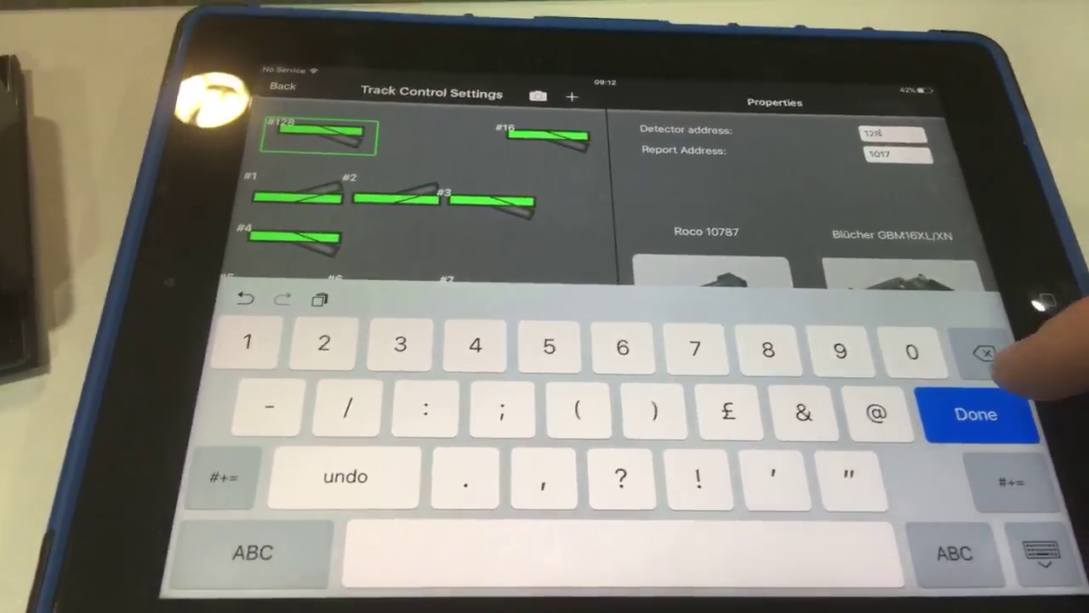
left_click(973, 414)
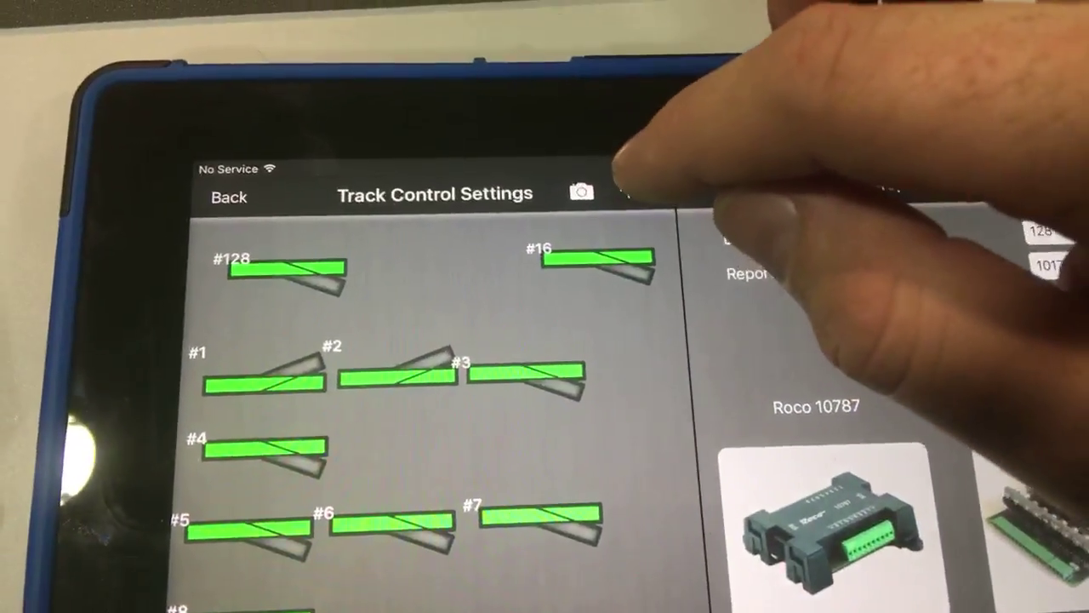
left_click(610, 178)
type("129")
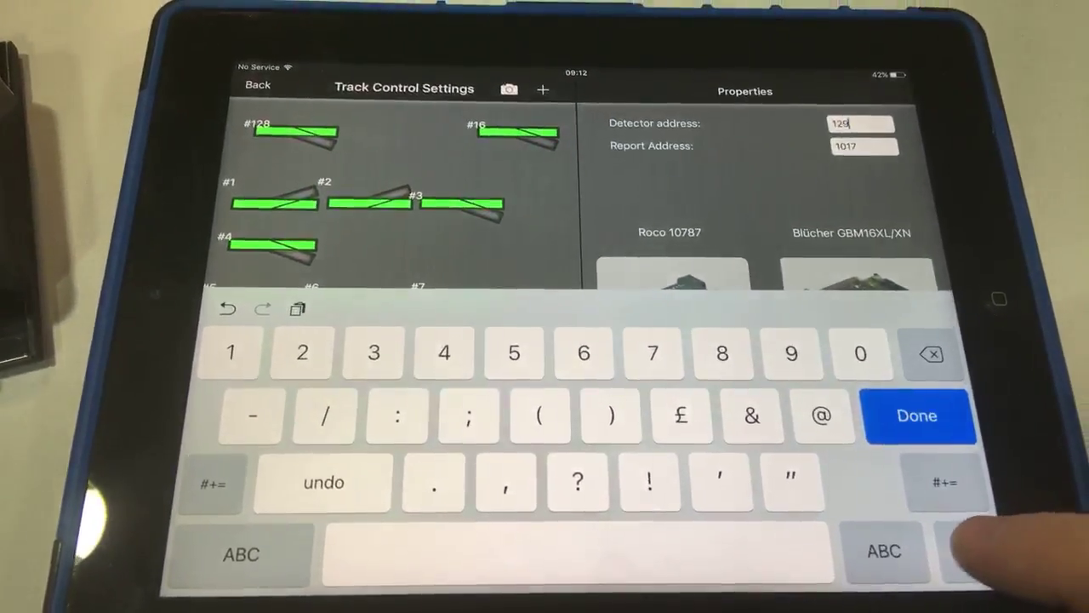
- Confirm 129 as the second detector's address
left_click(918, 416)
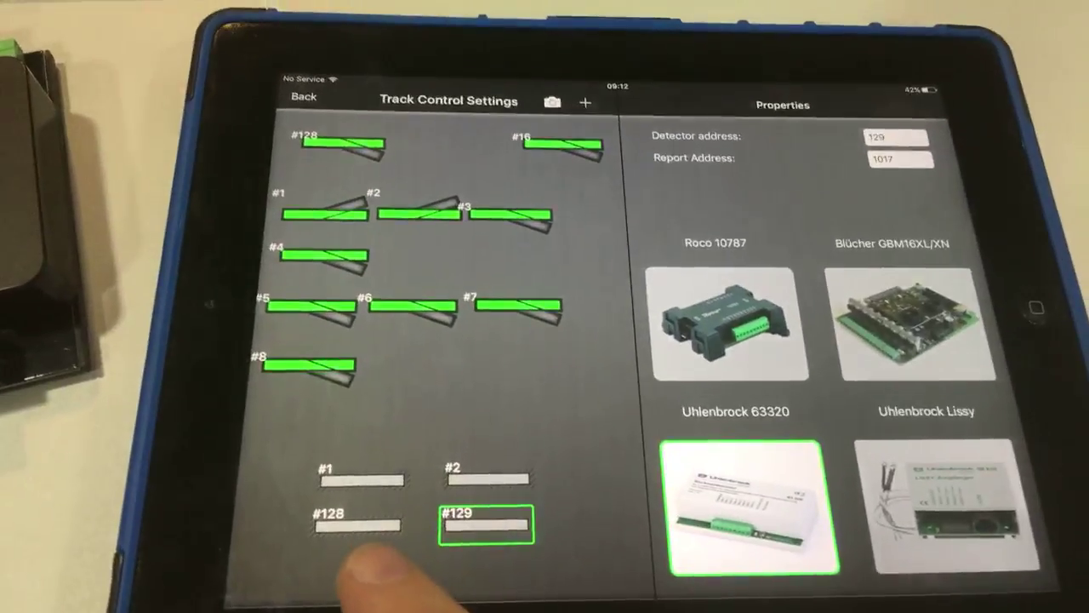